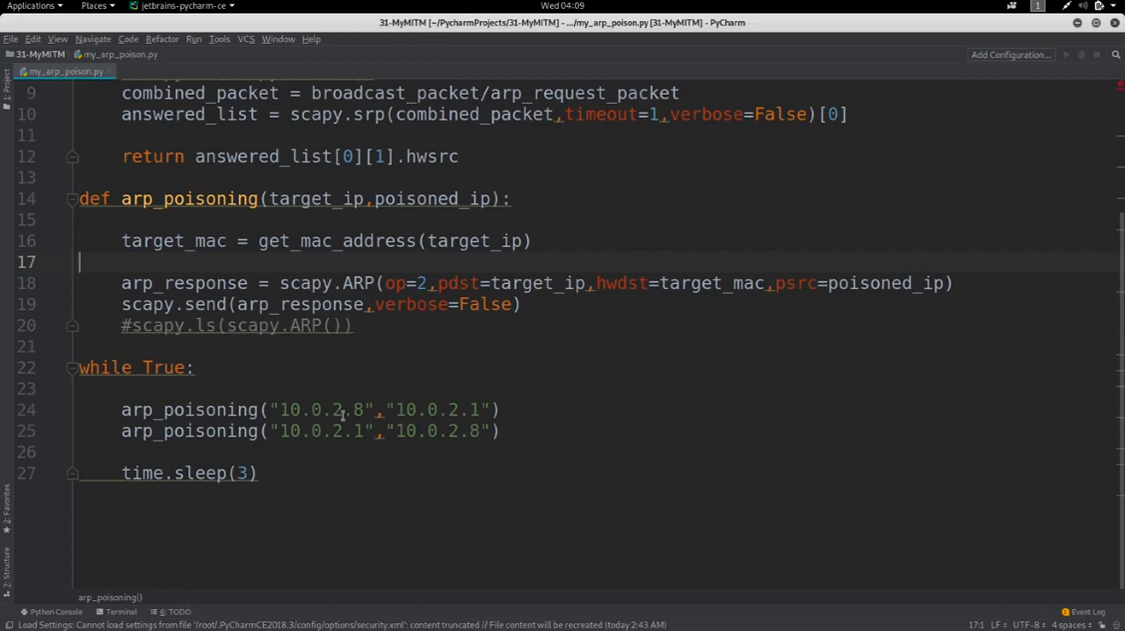
Add print("Sending packets") after both poisoning calls in the loop and save the script.
{"action": "left_click", "coordinate": [501, 430]}
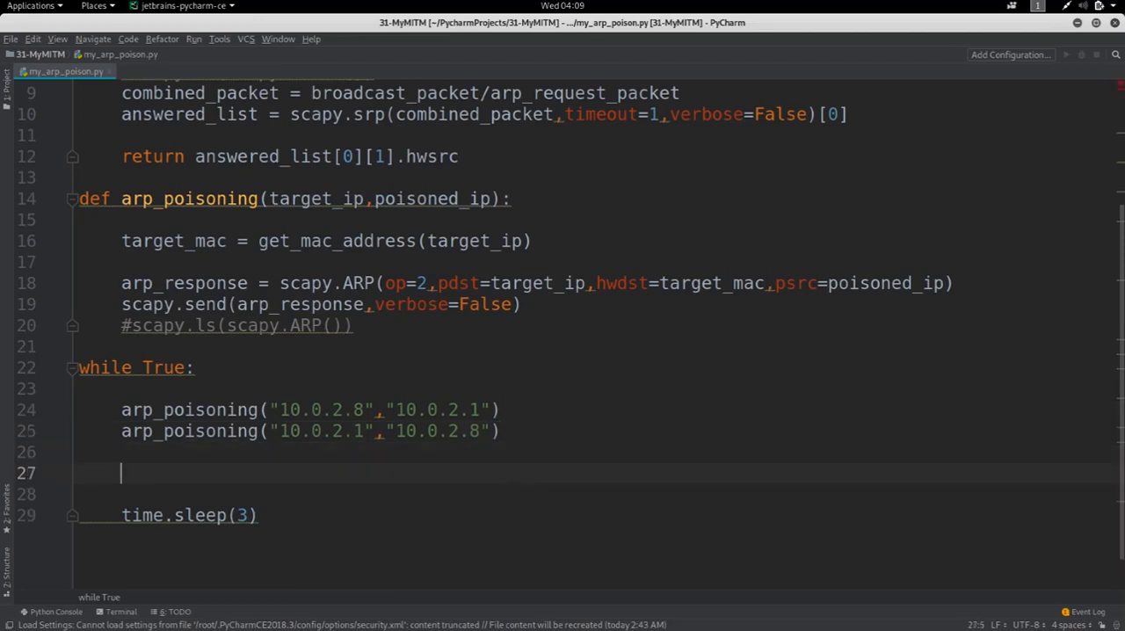
{"action": "type", "text": "print"}
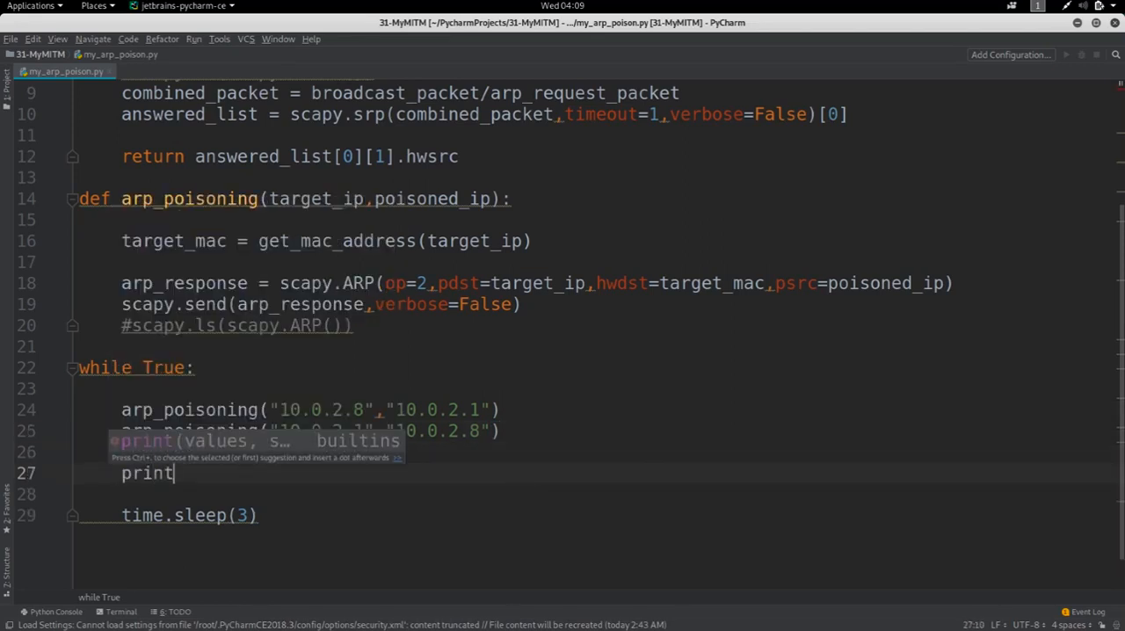
{"action": "type", "text": "(\"\")"}
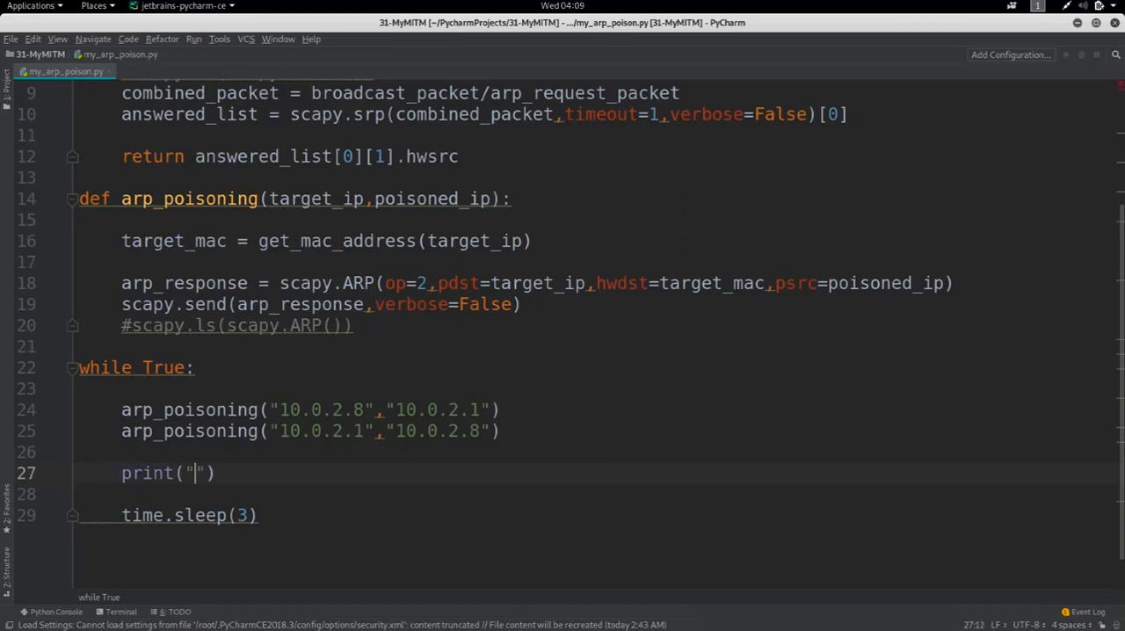
{"action": "type", "text": "Sending packets"}
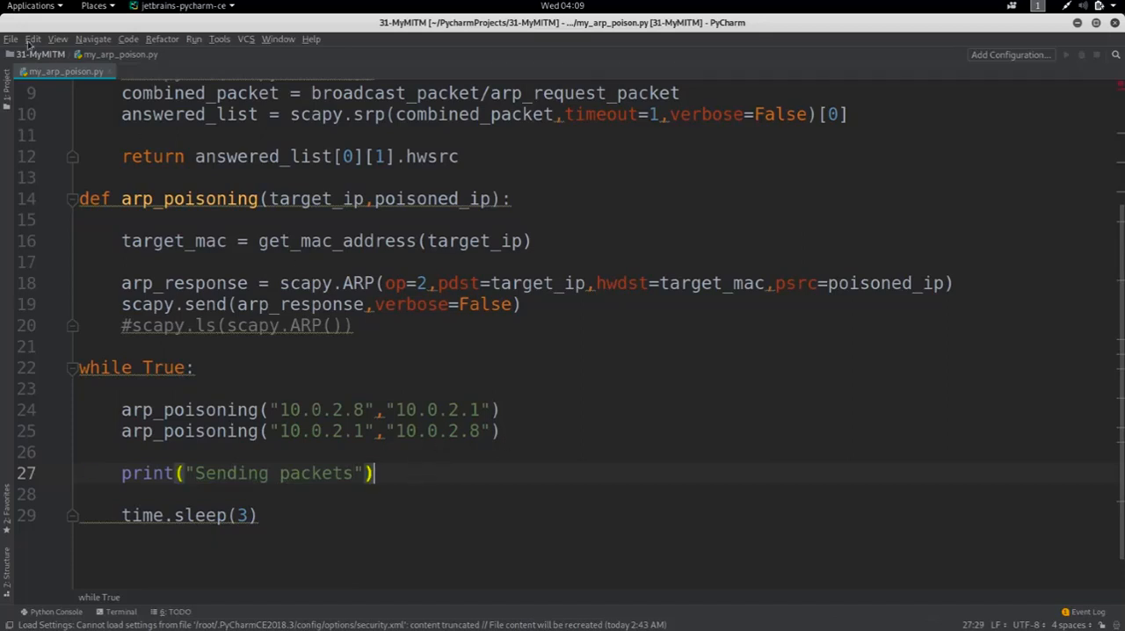
{"action": "left_click", "coordinate": [11, 39]}
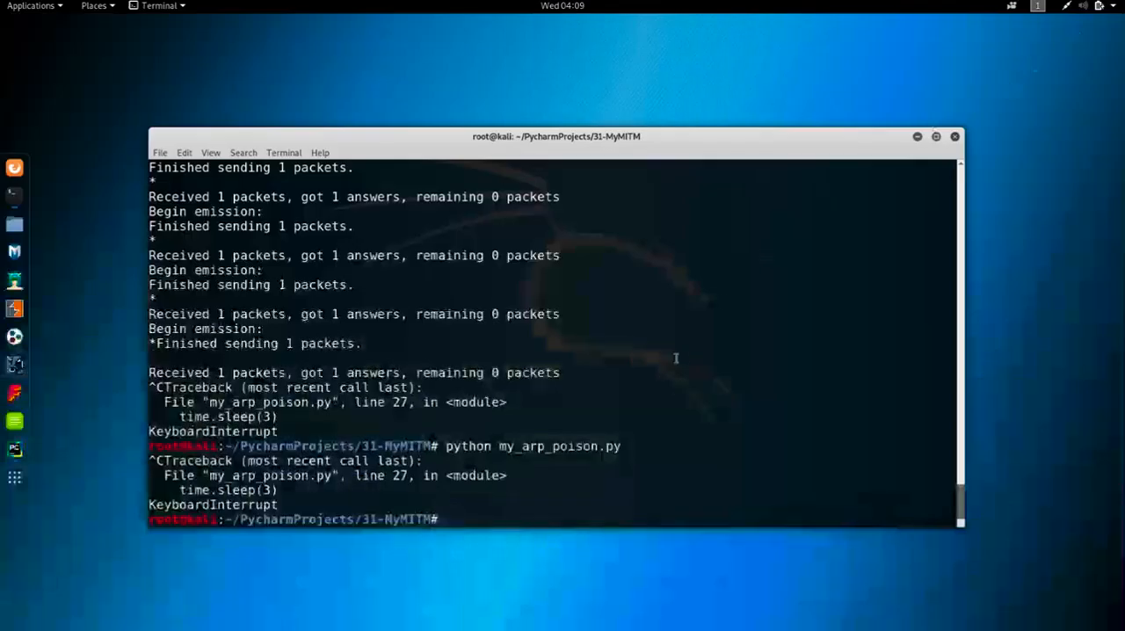
Rerun my_arp_poison.py, watch the repeated 'Sending packets' lines, then stop it with Ctrl+C.
{"action": "key", "text": "Return"}
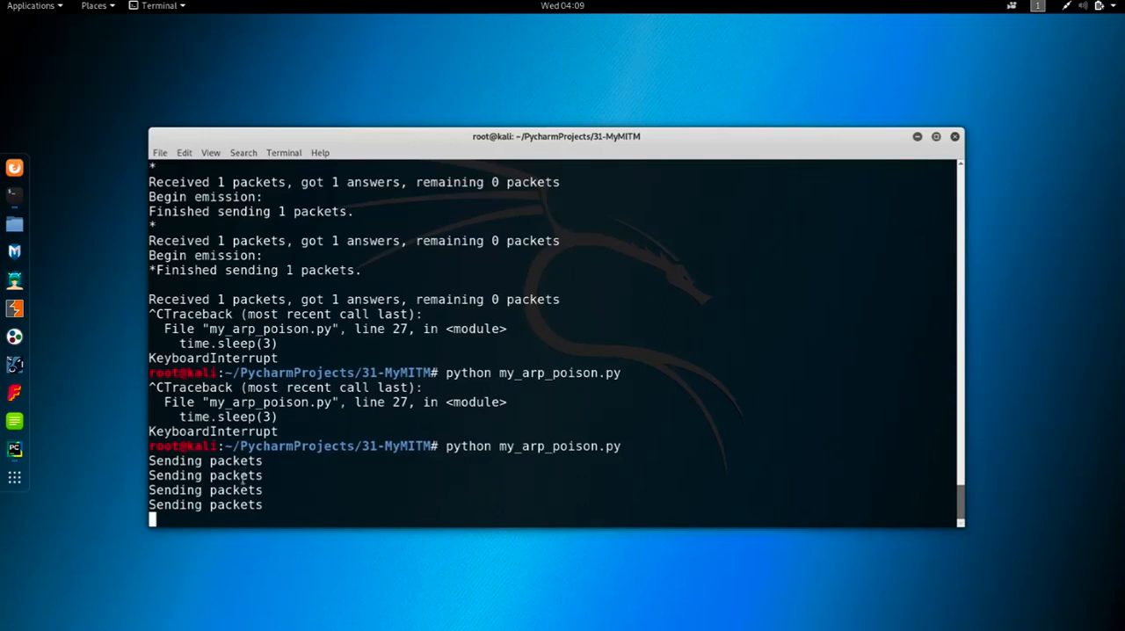
{"action": "key", "text": "ctrl+c"}
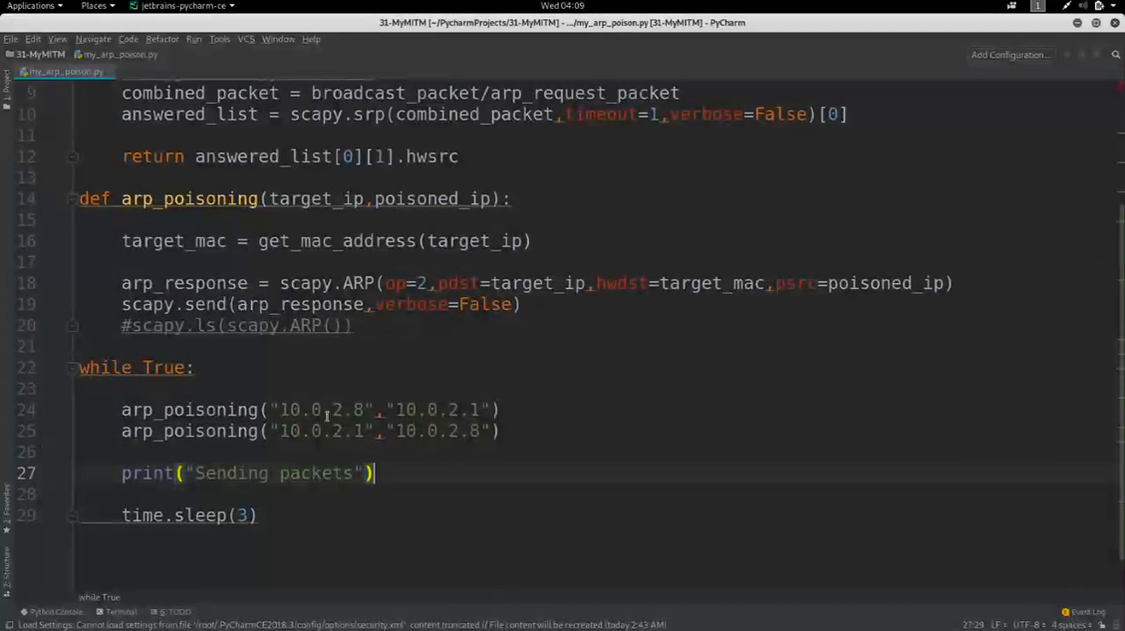
Change the print call to print("\rSending packets", end="") and save the file.
{"action": "left_click", "coordinate": [189, 473]}
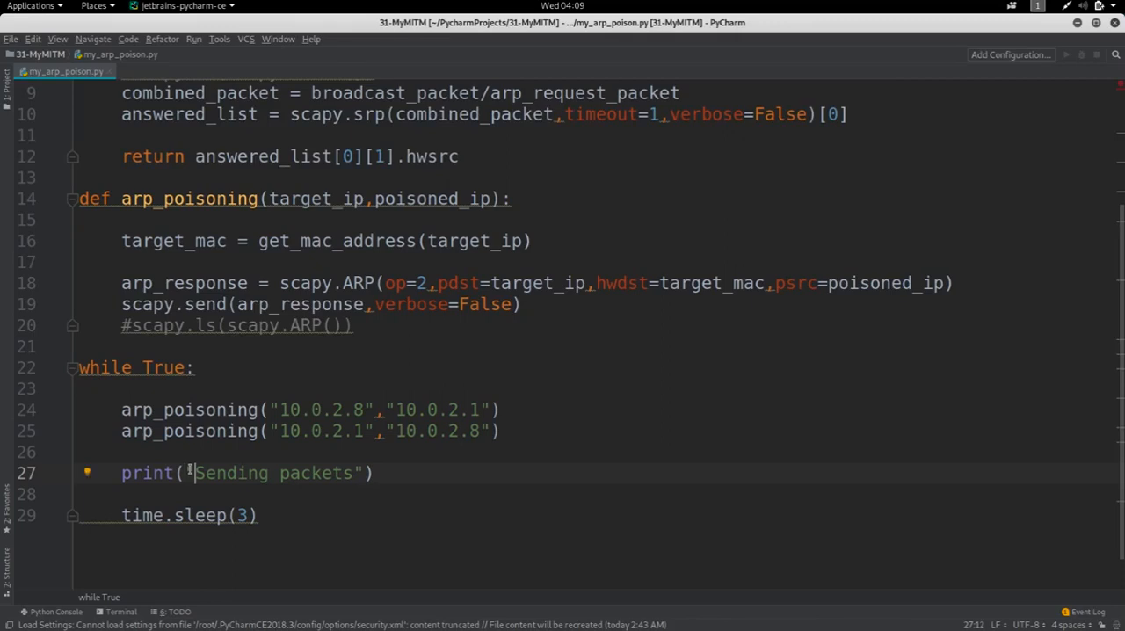
{"action": "type", "text": "\"\\"}
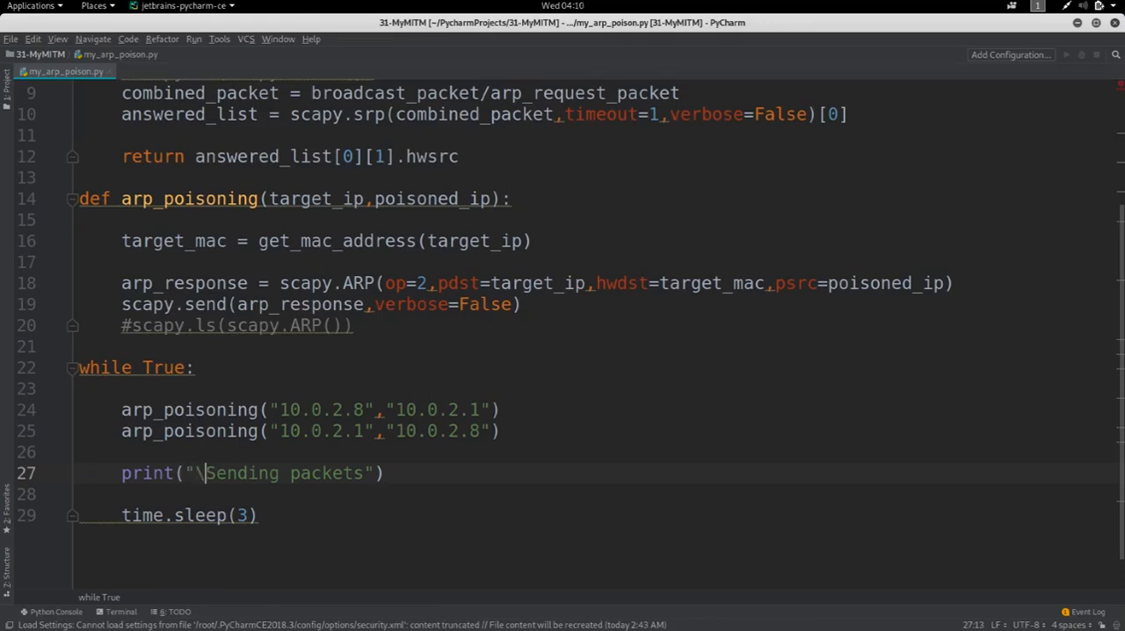
{"action": "type", "text": "r"}
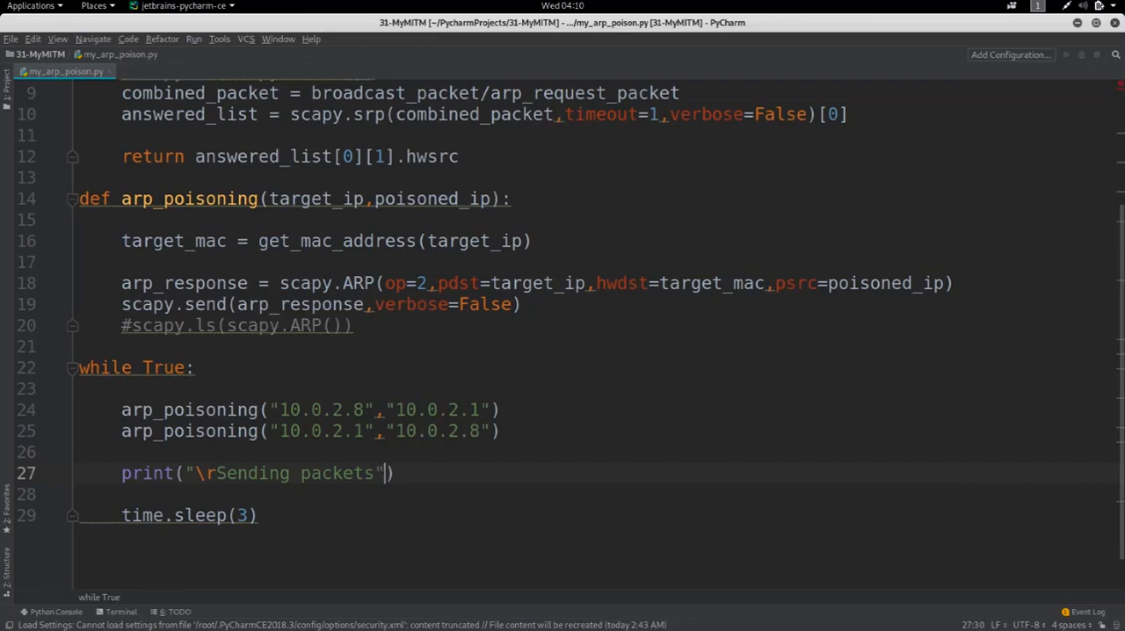
{"action": "type", "text": ","}
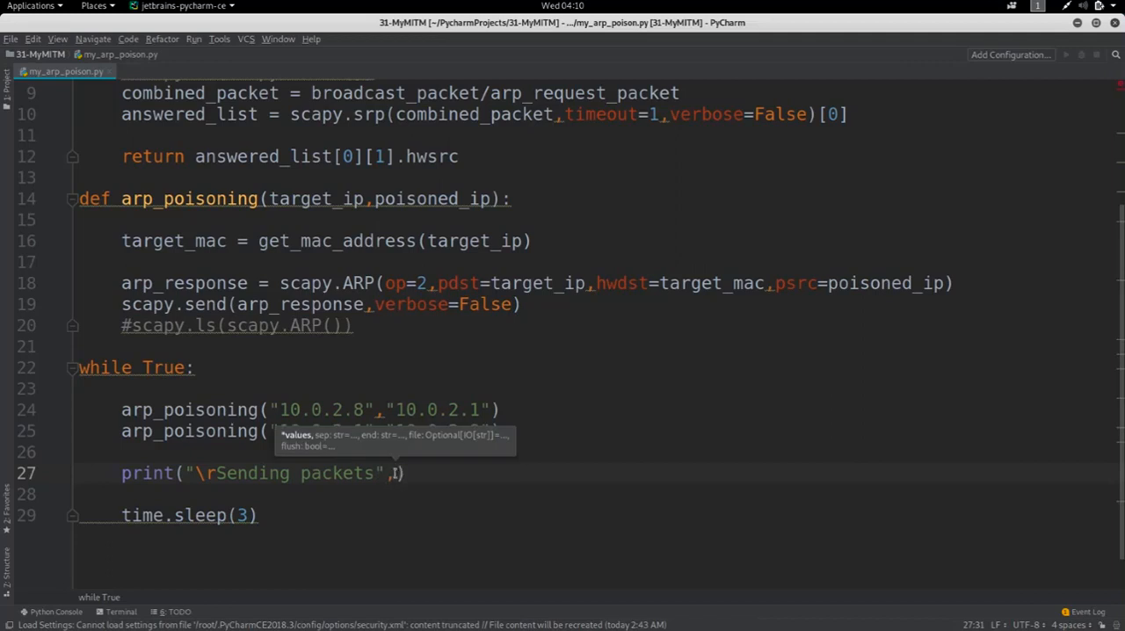
{"action": "type", "text": "end="}
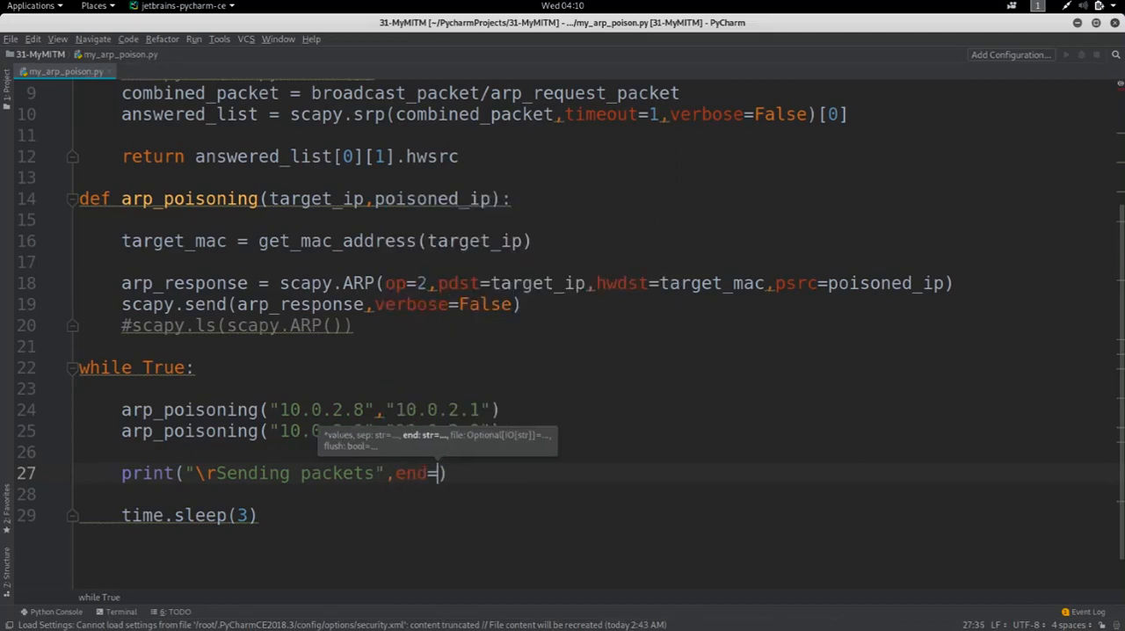
{"action": "type", "text": "\"\""}
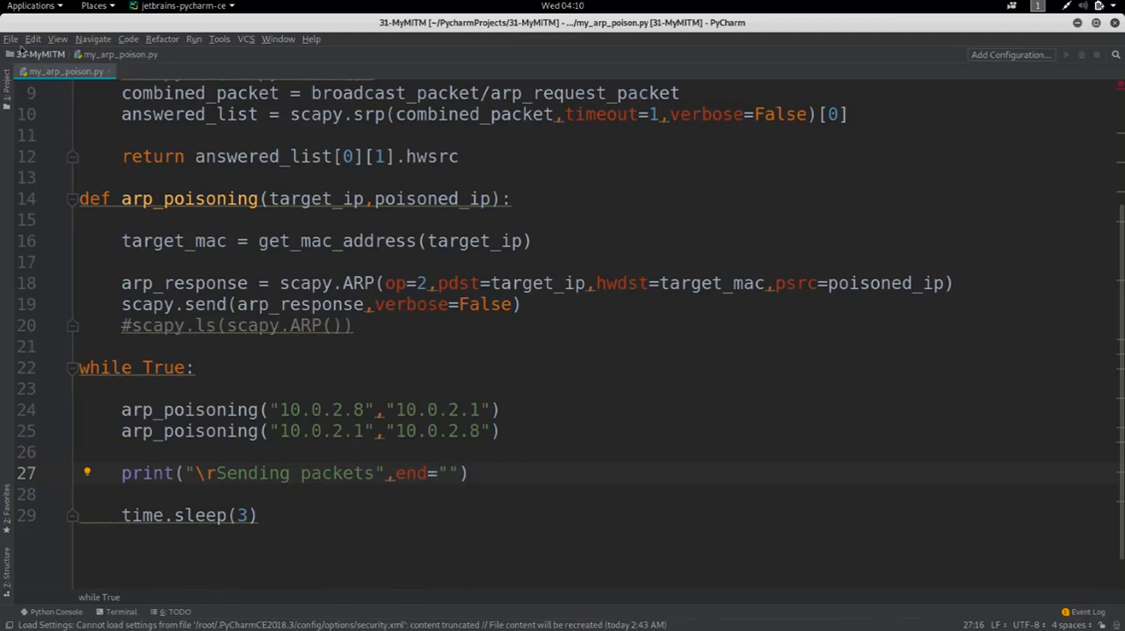
{"action": "left_click", "coordinate": [11, 39]}
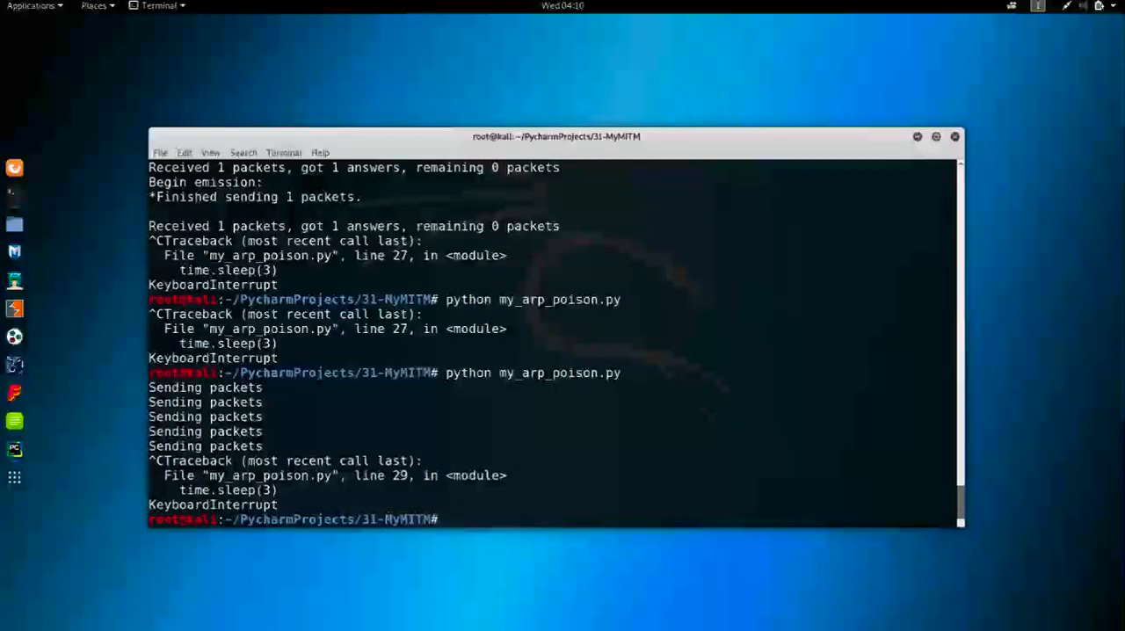
Run my_arp_poison.py, get a SyntaxError with python, rerun it with python3, then stop it.
{"action": "type", "text": "python my_arp_poison.py"}
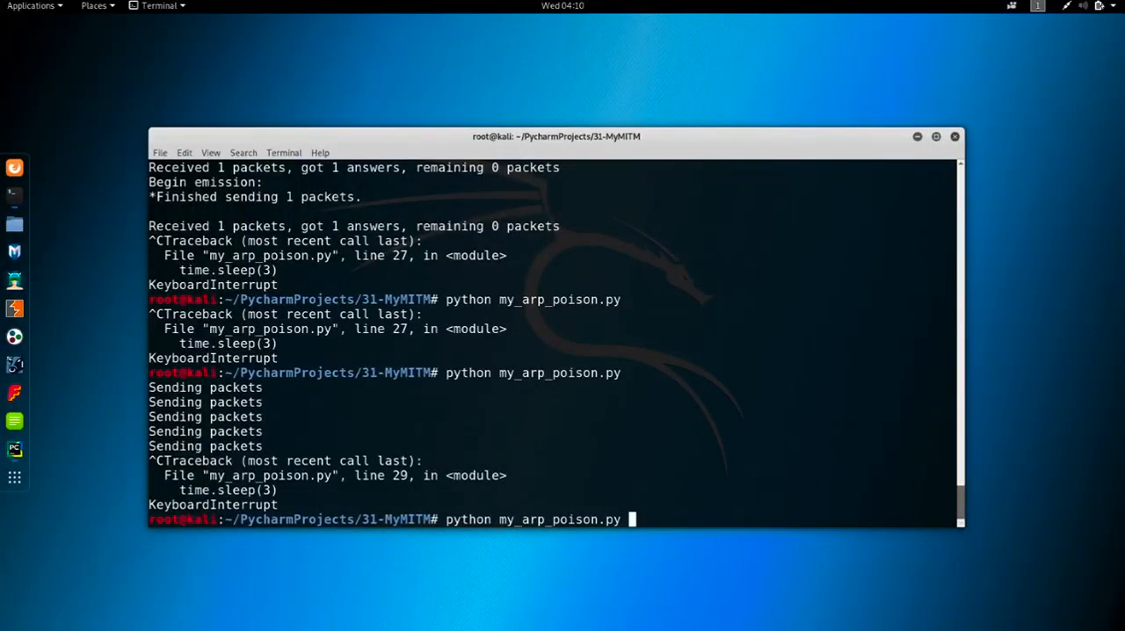
{"action": "key", "text": "Return"}
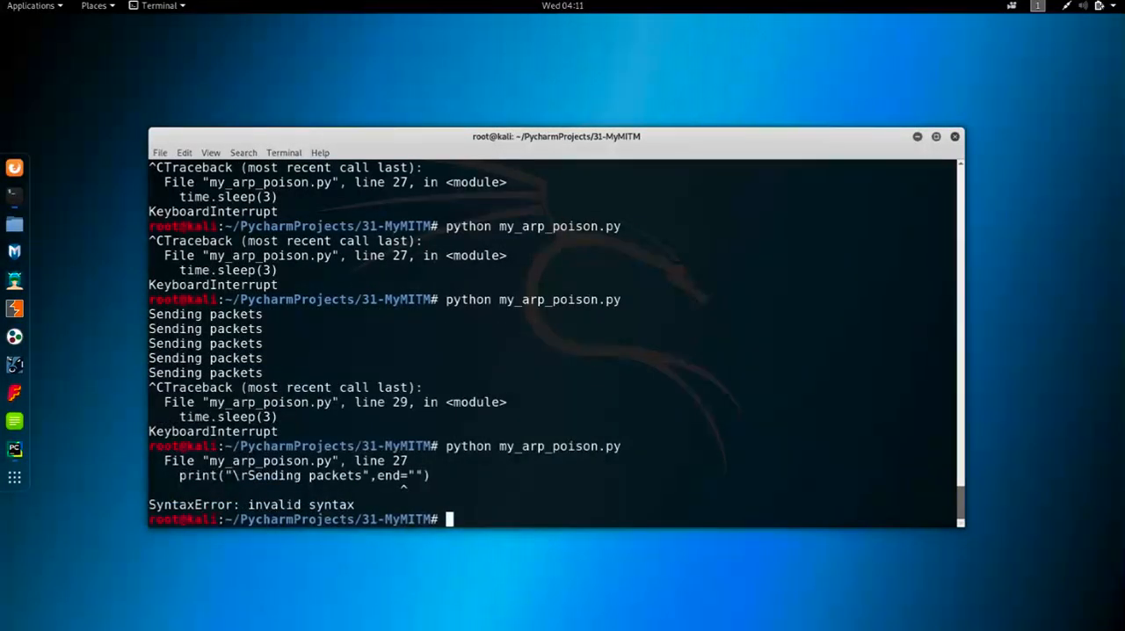
{"action": "type", "text": "python my_arp_poison.py"}
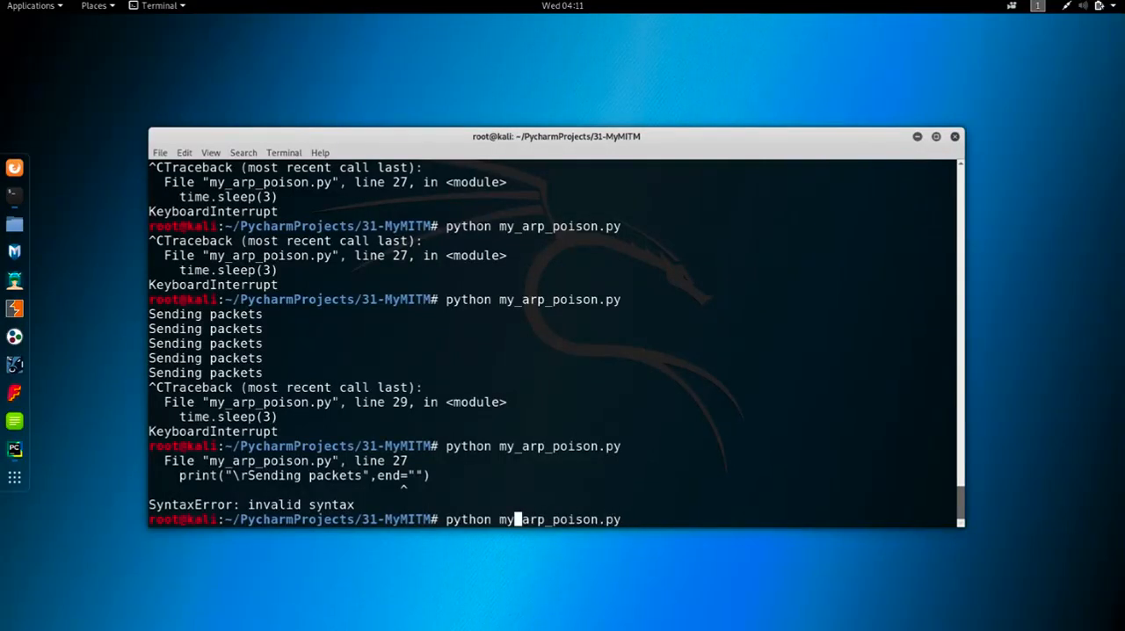
{"action": "type", "text": "3"}
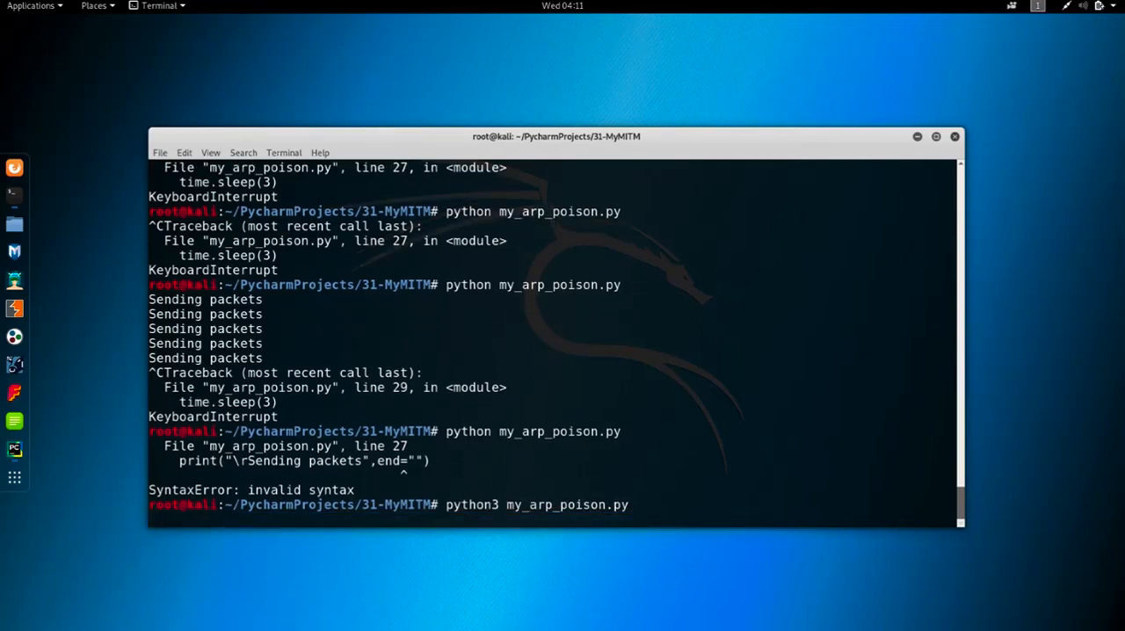
{"action": "key", "text": "Return"}
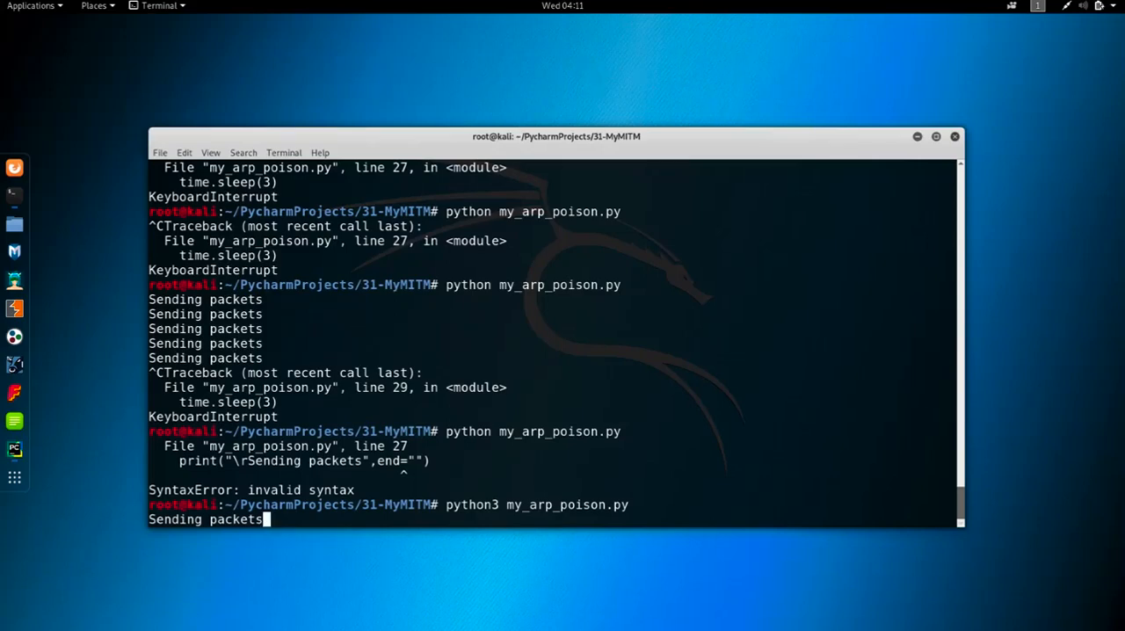
{"action": "key", "text": "ctrl+c"}
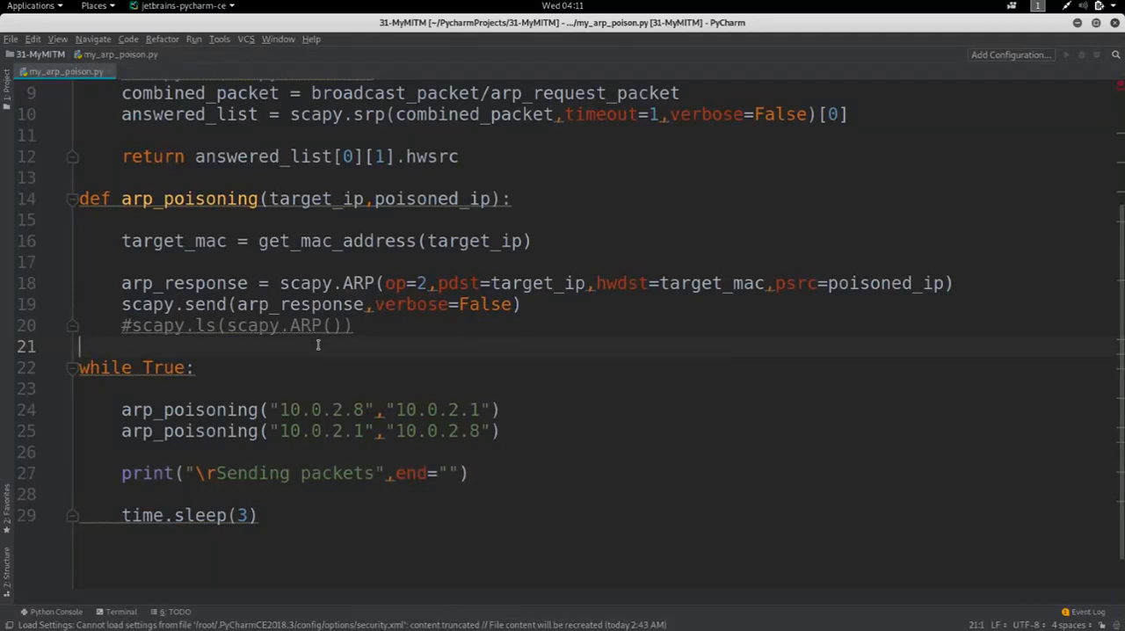
Initialize number = 0 before the loop and add number += 2 inside it.
{"action": "type", "text": "number = 0"}
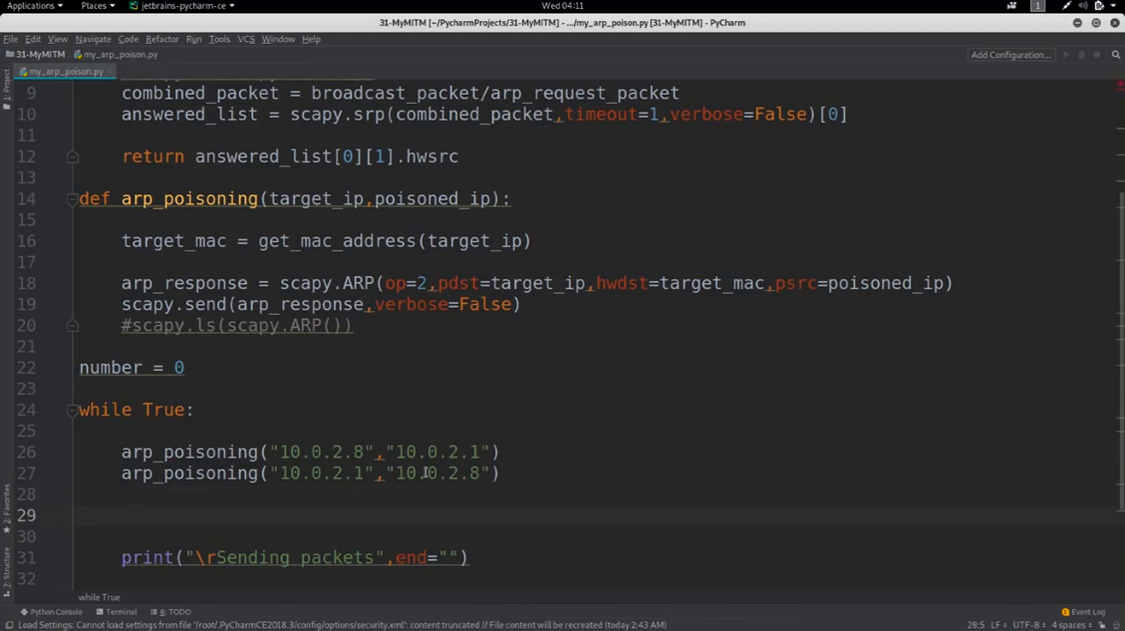
{"action": "type", "text": "number"}
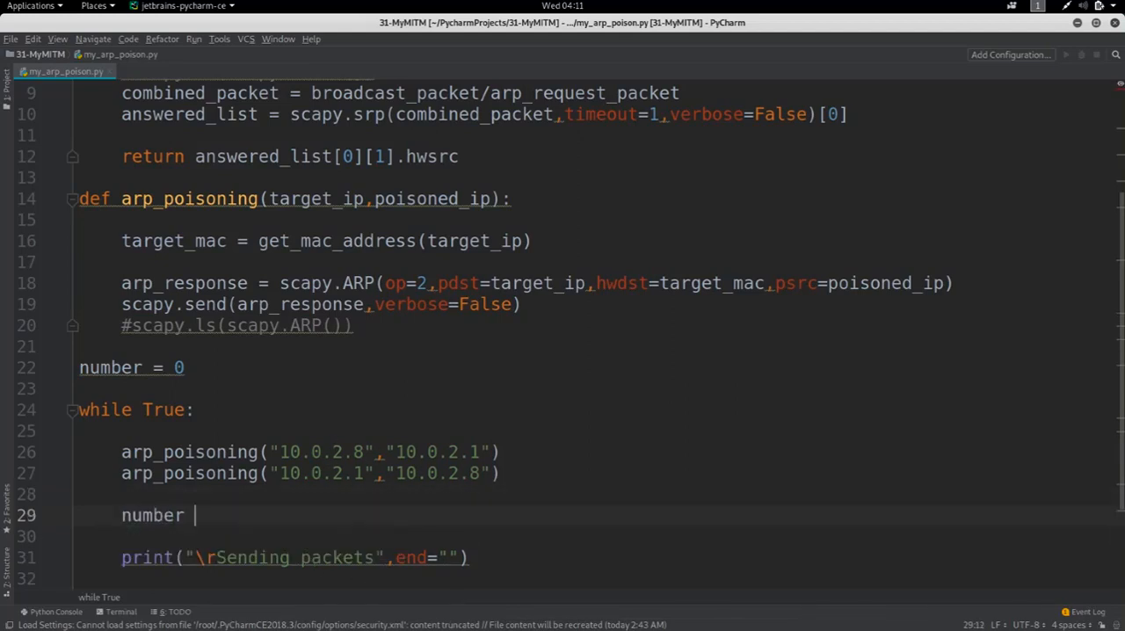
{"action": "type", "text": "+="}
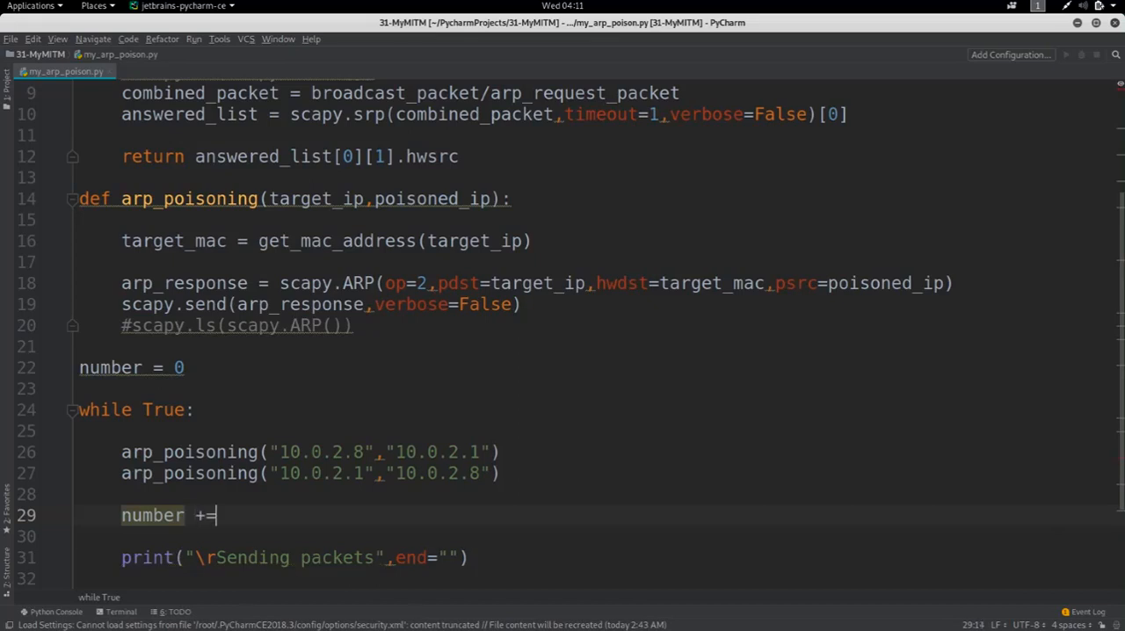
{"action": "type", "text": "2"}
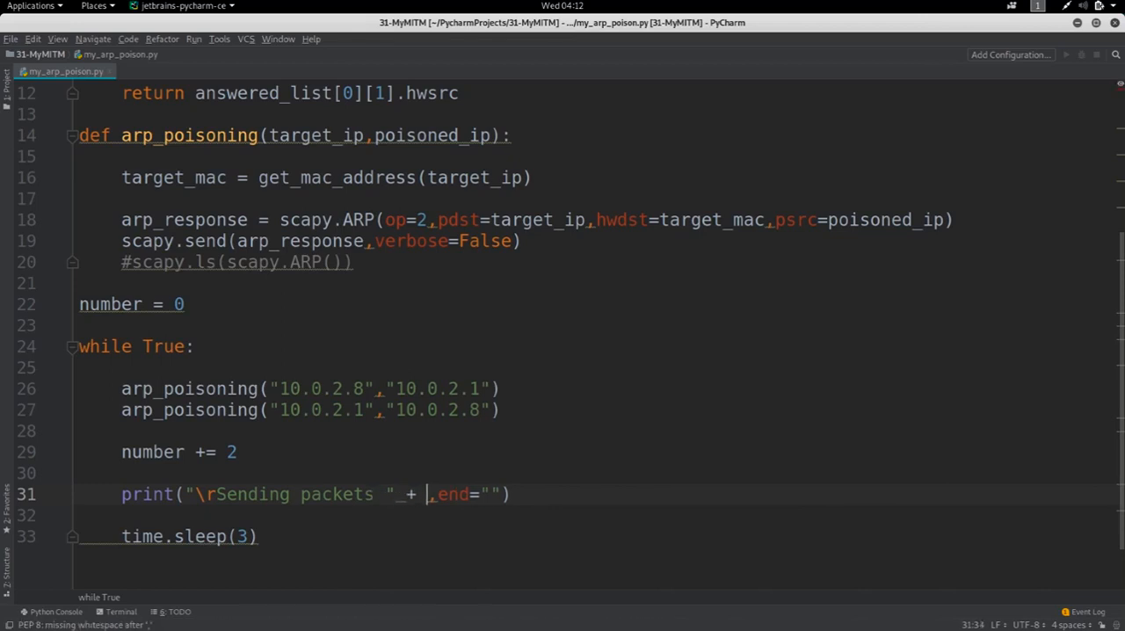
Append str(number) to the Sending packets print and save all changes.
{"action": "type", "text": "str("}
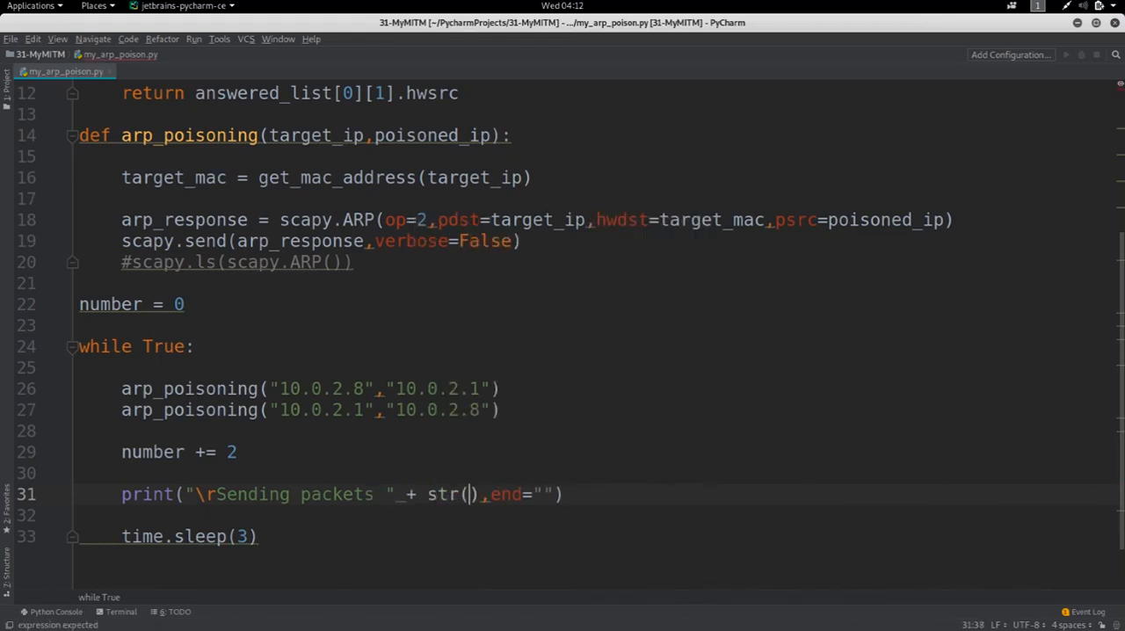
{"action": "type", "text": "number"}
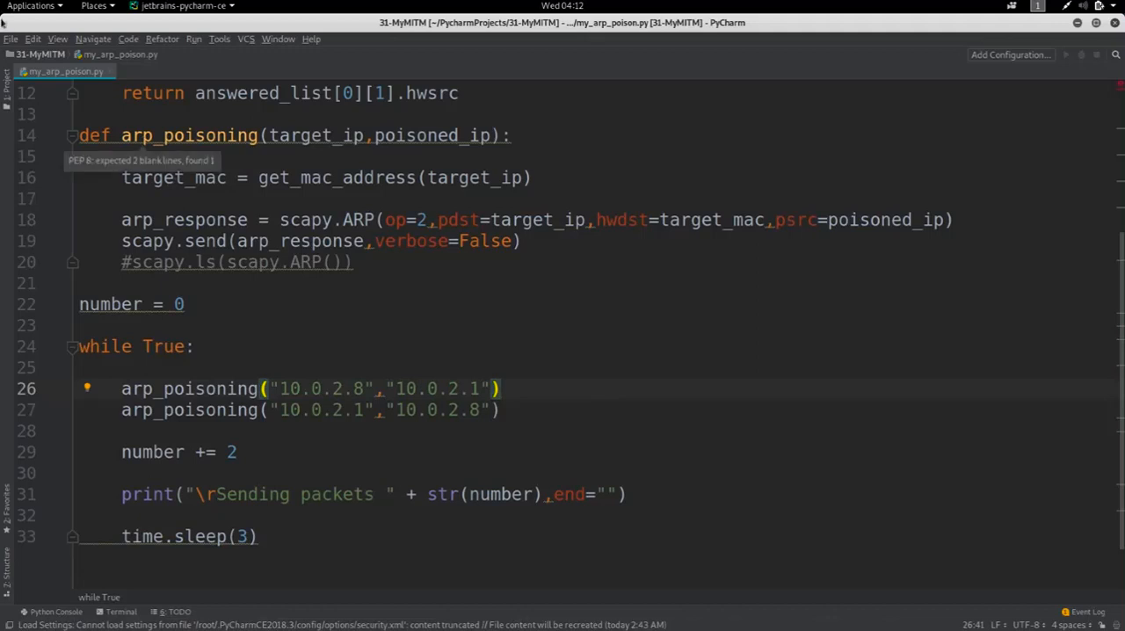
{"action": "left_click", "coordinate": [11, 38]}
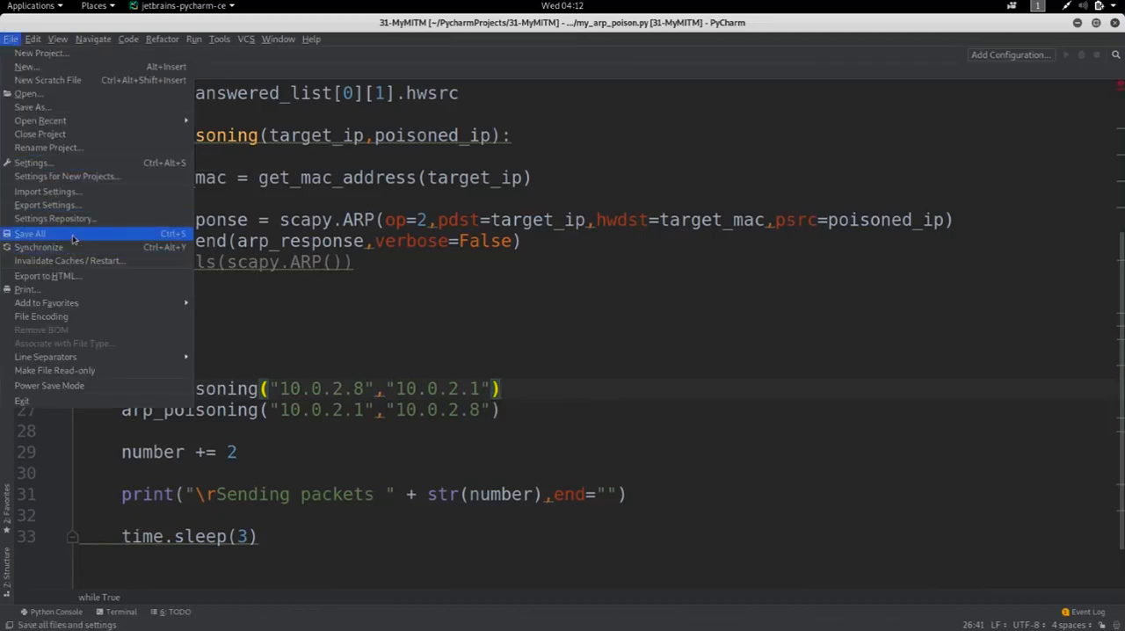
{"action": "left_click", "coordinate": [30, 233]}
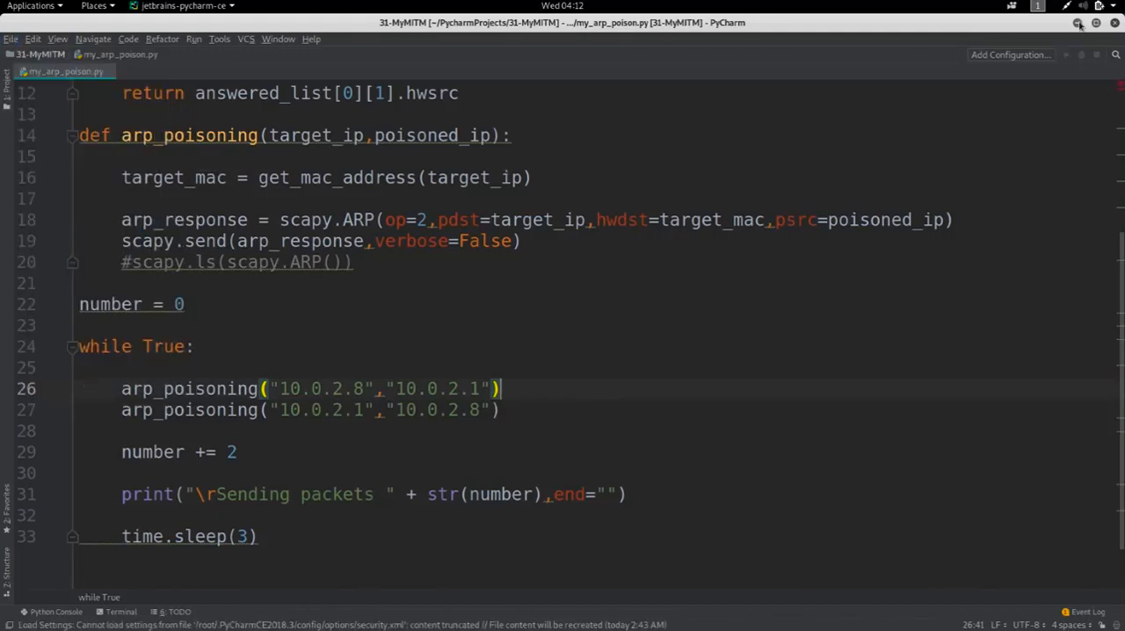